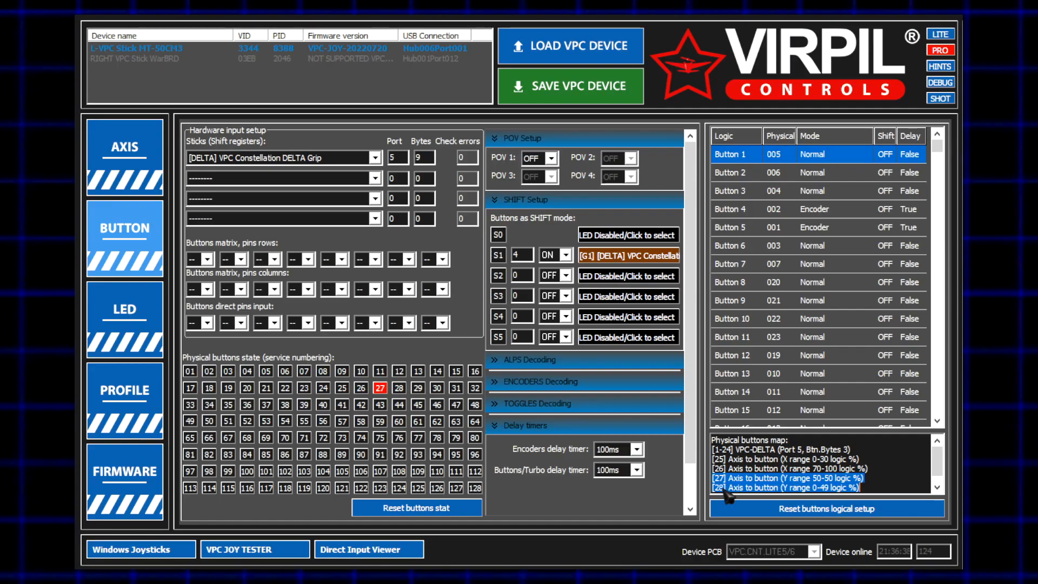
Open the LED settings page to begin the simple LED indications.
click(118, 316)
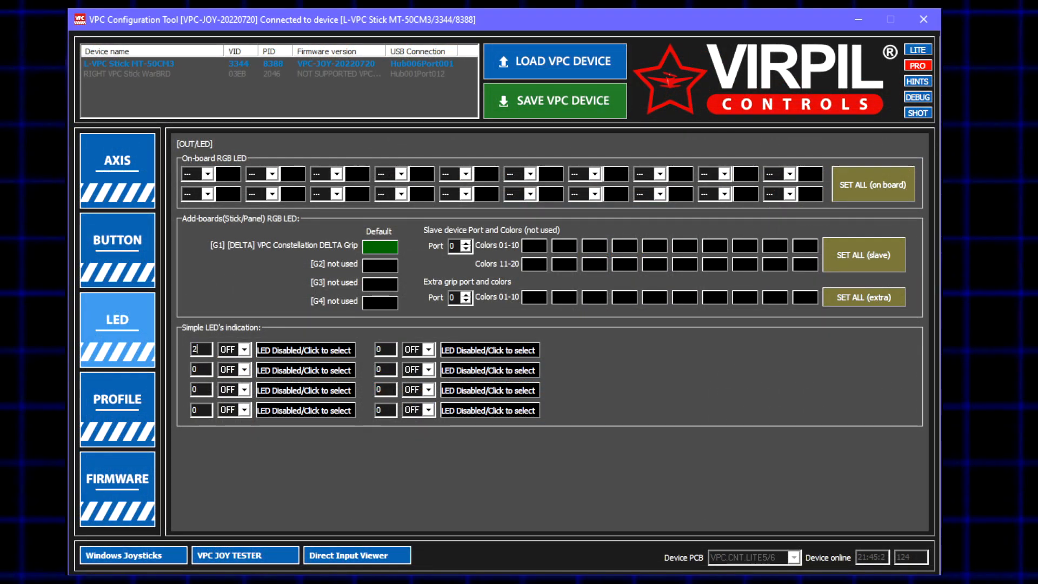
Link button 27 to the red DELTA grip LED and enable the second simple LED slot.
click(243, 349)
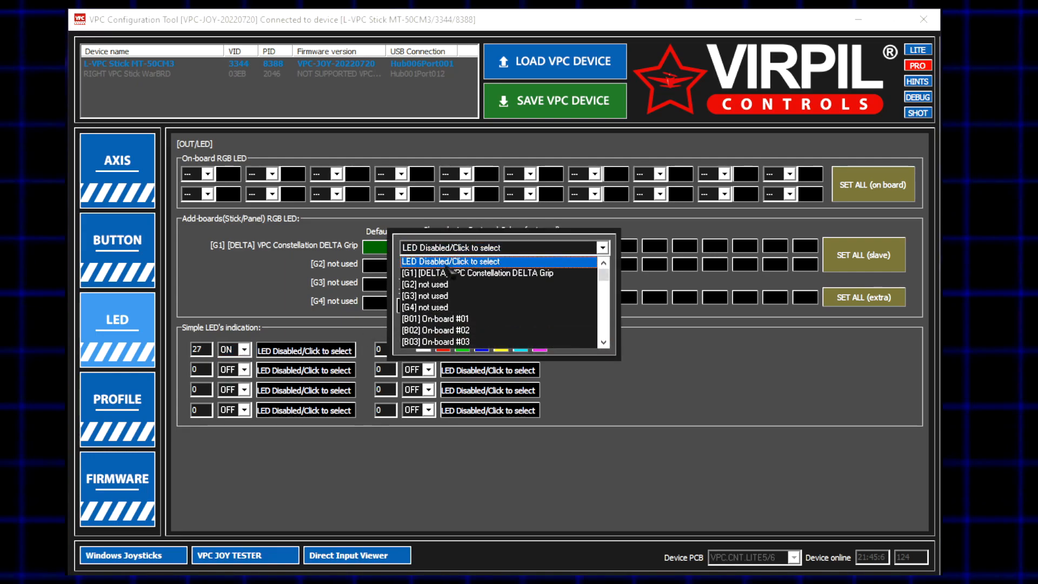
click(485, 272)
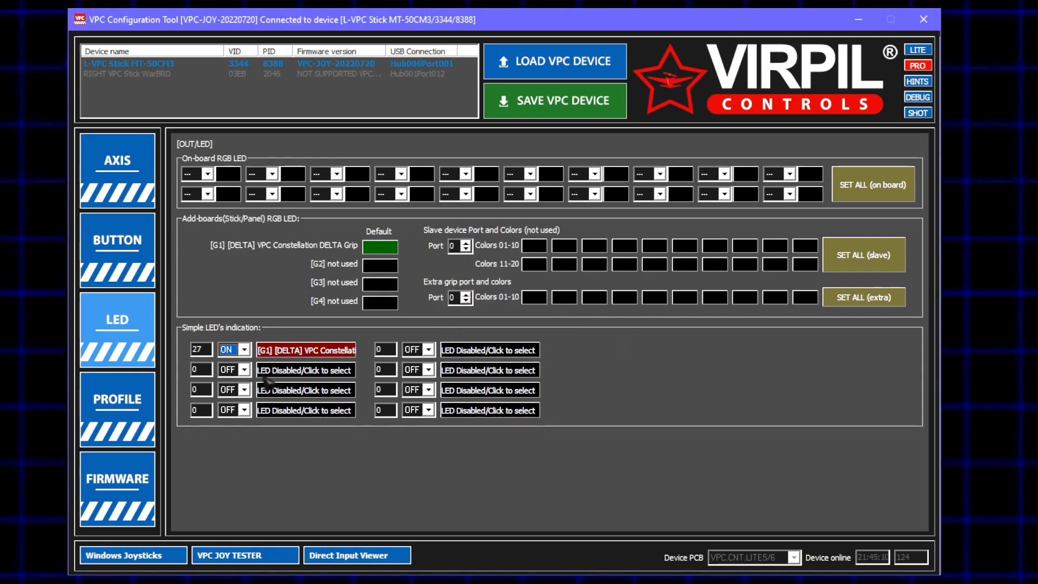
click(245, 369)
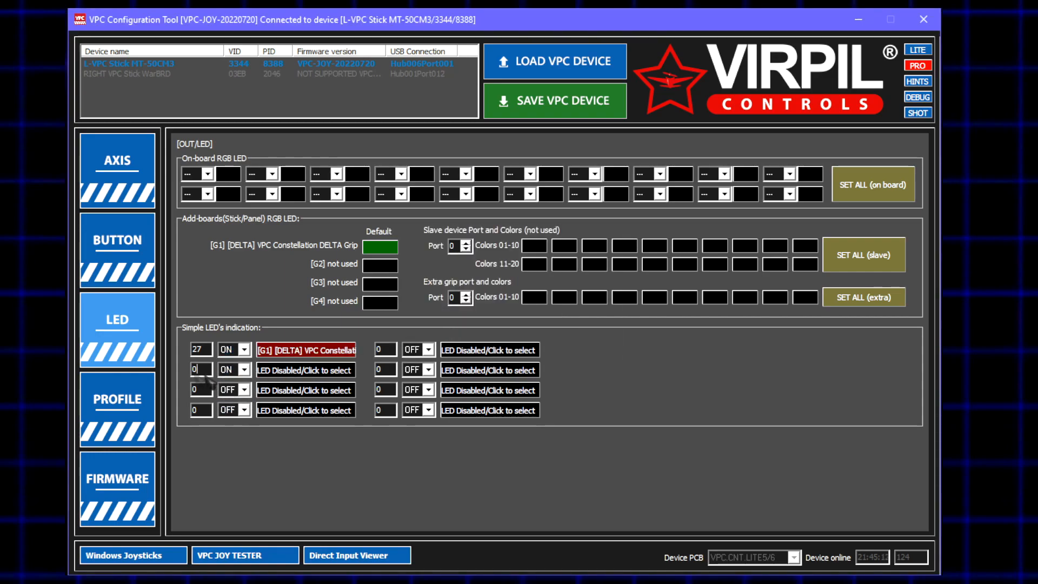
Tie button 28 to the DELTA grip LED in custom blue-violet, then save to the stick.
click(304, 369)
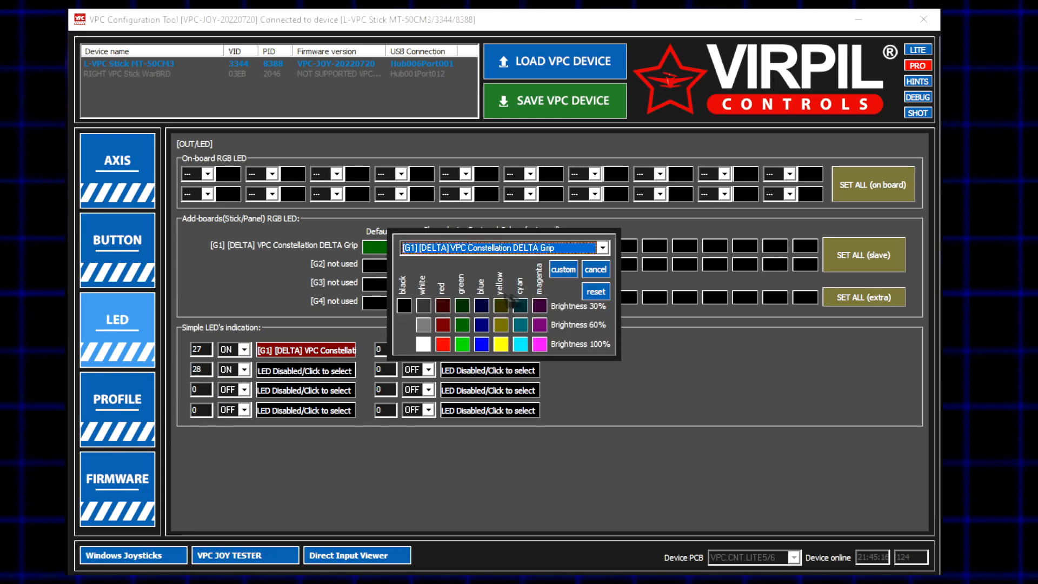
click(562, 269)
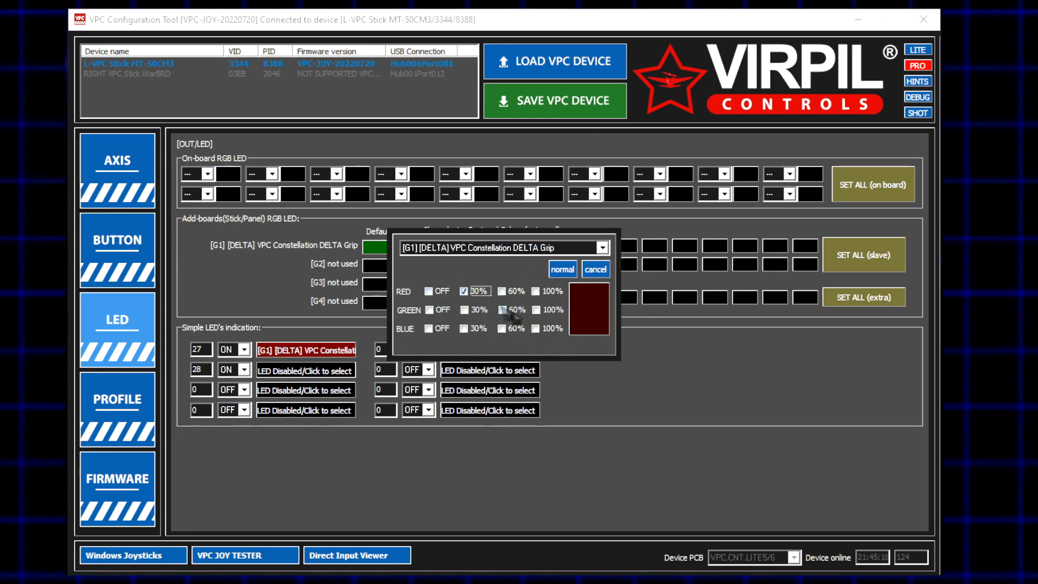
click(562, 269)
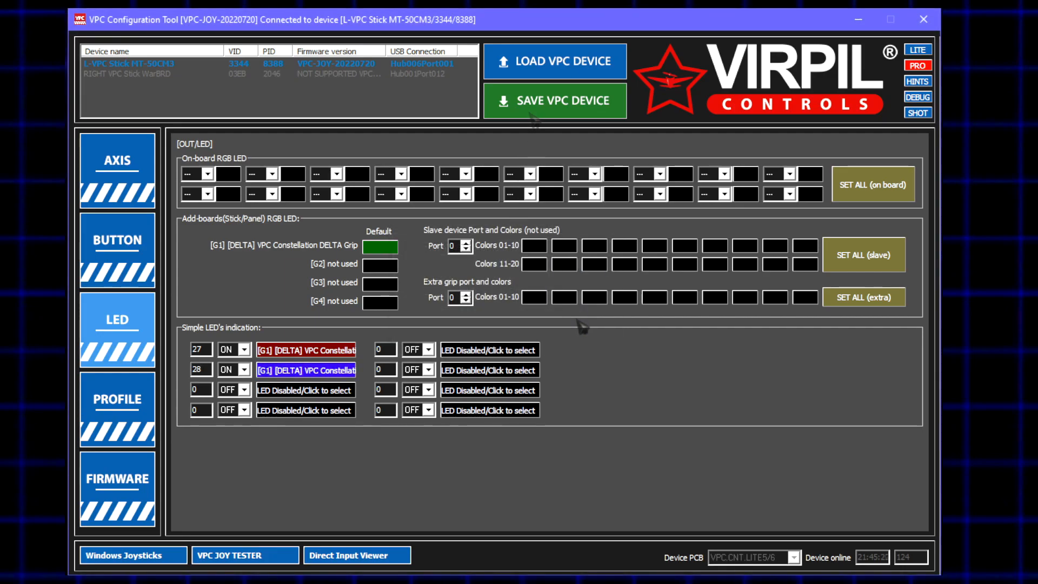
click(555, 101)
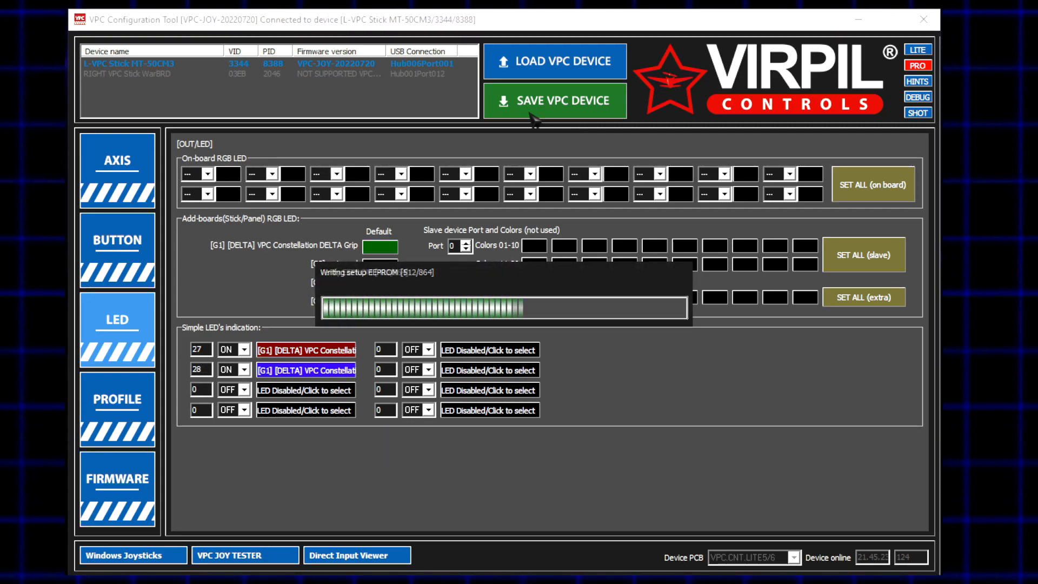